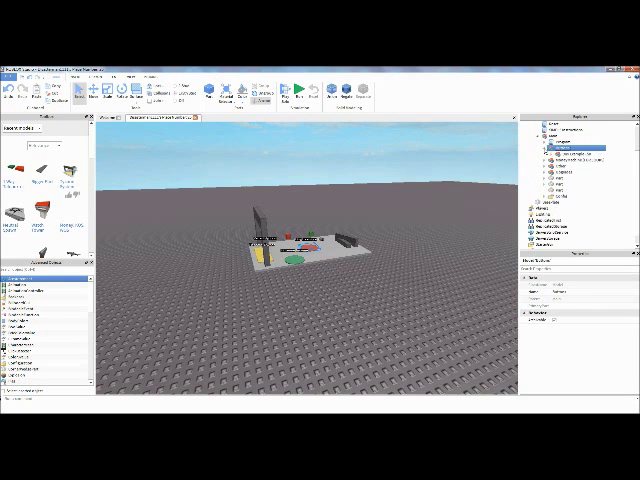
Build a tall thin dark tower part standing on a small grey base plate
{"action": "left_click", "coordinate": [576, 156]}
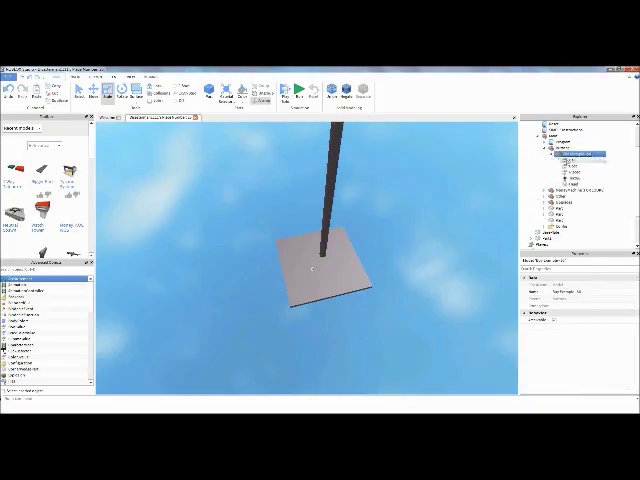
Scale the tower into a giant skyscraper block placed behind the tycoon base
{"action": "left_click", "coordinate": [576, 160]}
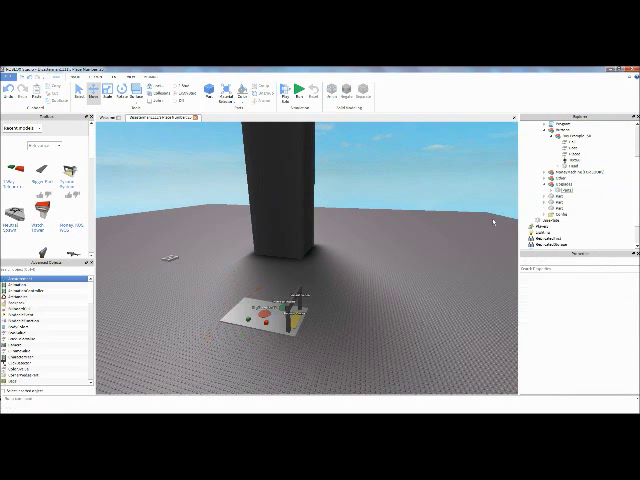
Place small green and red parts beside the tycoon base and group them
{"action": "left_click", "coordinate": [564, 188]}
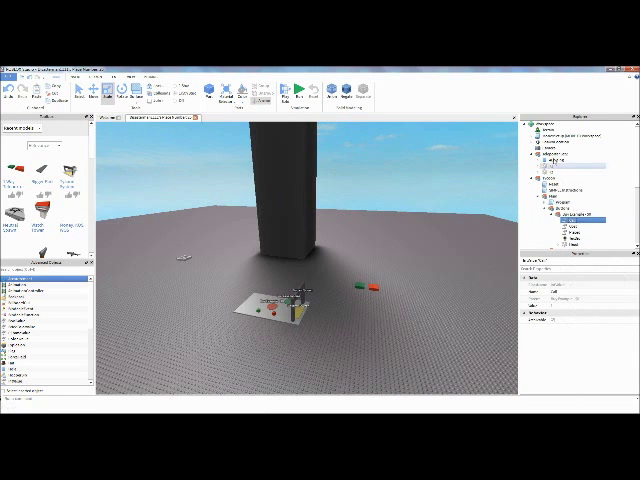
Duplicate the red purchase buttons beside the base and build a grey arch over the spawn
{"action": "right_click", "coordinate": [548, 160]}
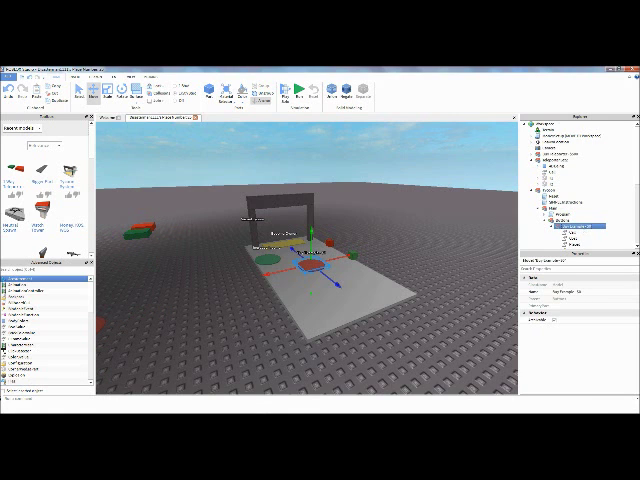
{"action": "left_click", "coordinate": [580, 228]}
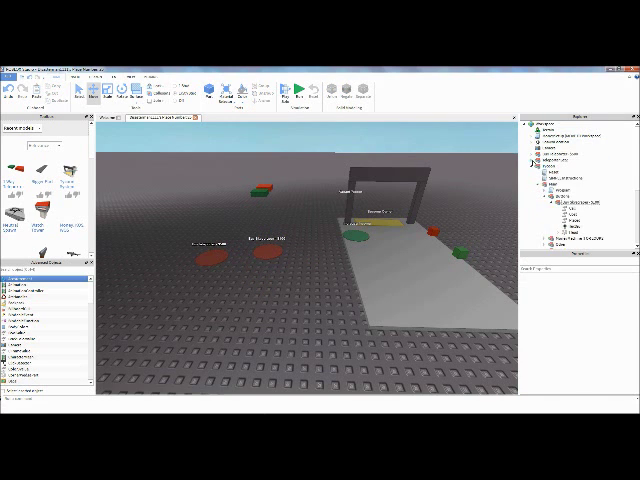
Move the red teleporter destination pad to the top of the skyscraper
{"action": "left_click", "coordinate": [576, 160]}
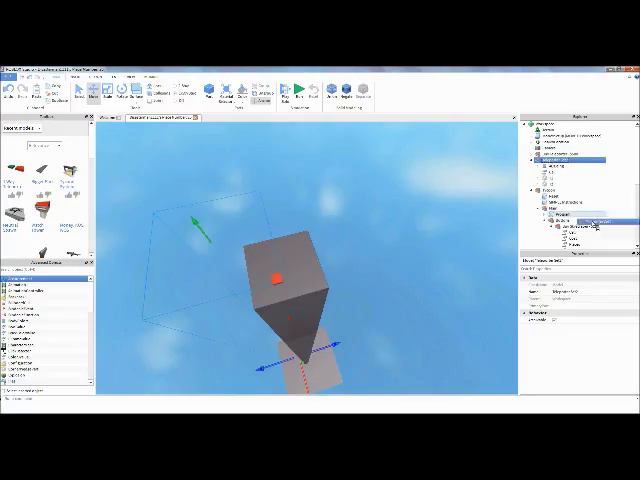
Publish the place to Roblox and view its game page in the browser
{"action": "left_click", "coordinate": [570, 164]}
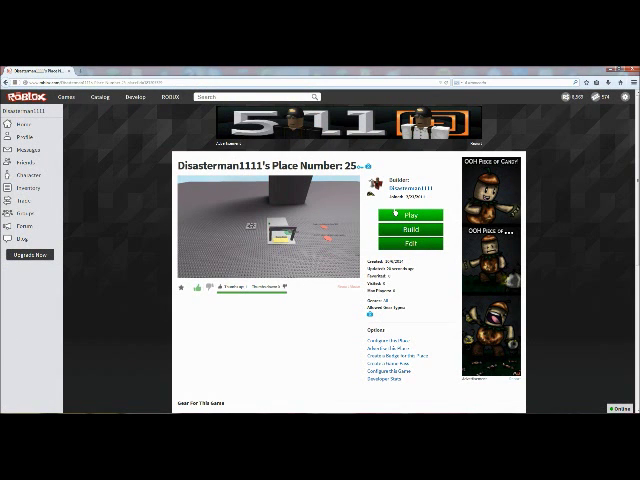
Launch the tycoon place so the avatar spawns under the grey archway
{"action": "left_click", "coordinate": [404, 216]}
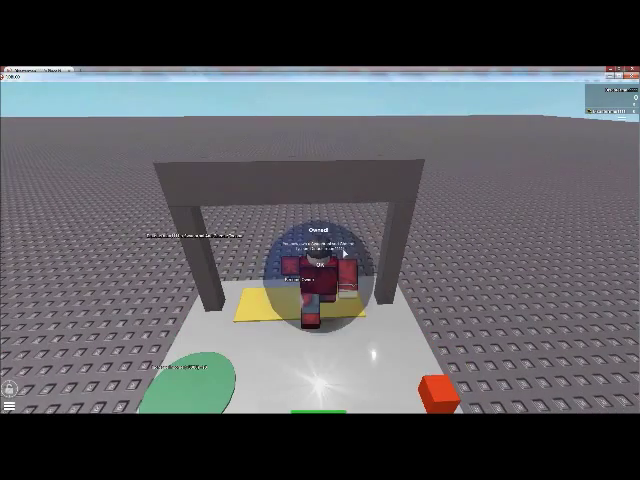
Step onto a purchase button, answer the Purchase Upgrade prompt, and walk off the base
{"action": "left_click", "coordinate": [320, 264]}
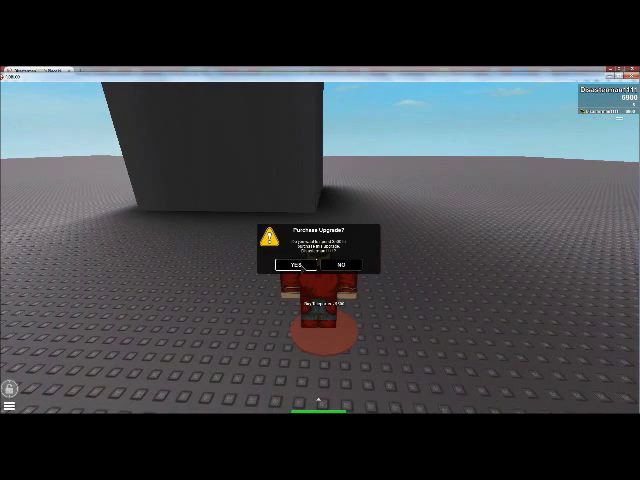
{"action": "left_click", "coordinate": [296, 268]}
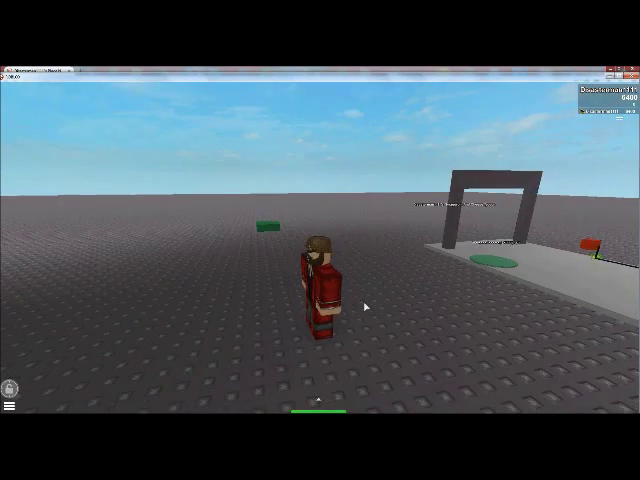